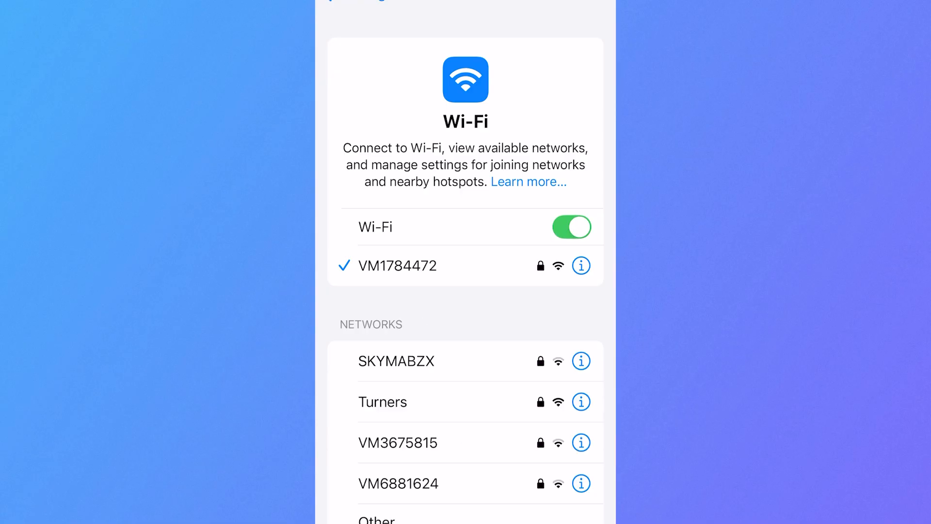
- Open Configure DNS for the VM1784472 network, showing Manual servers 8.8.8.8 and 8.8.4.4
left_click(581, 265)
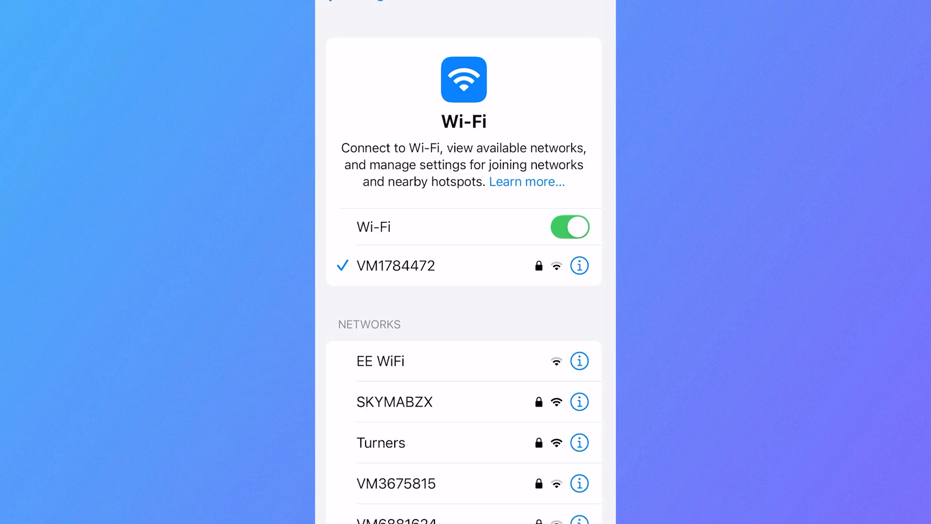
left_click(580, 265)
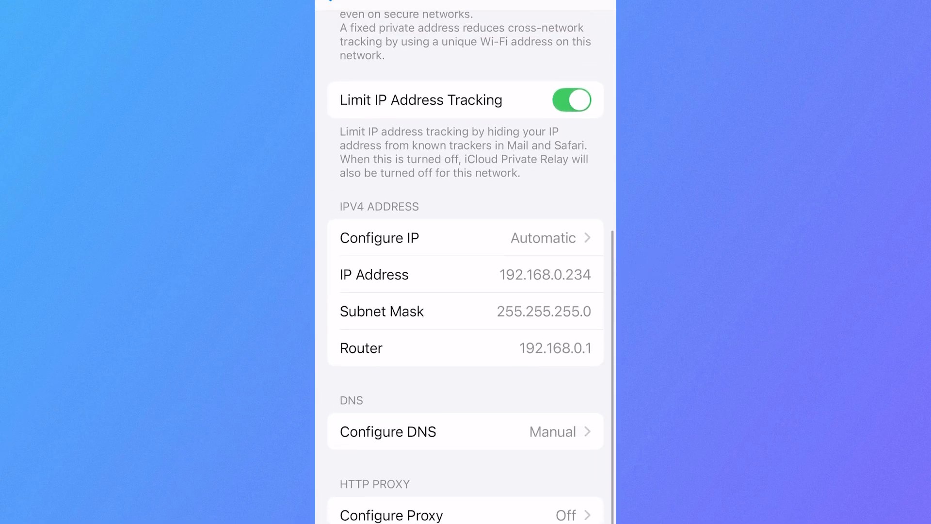
left_click(389, 431)
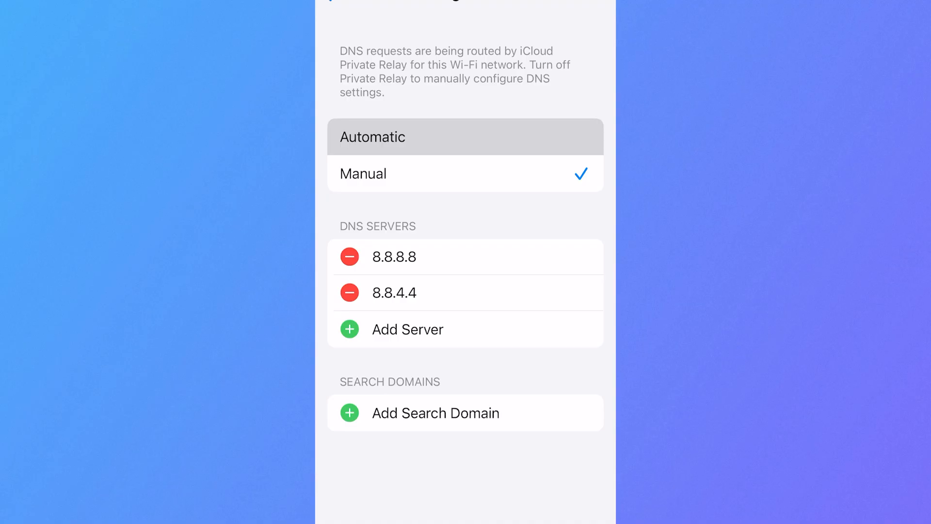
left_click(465, 136)
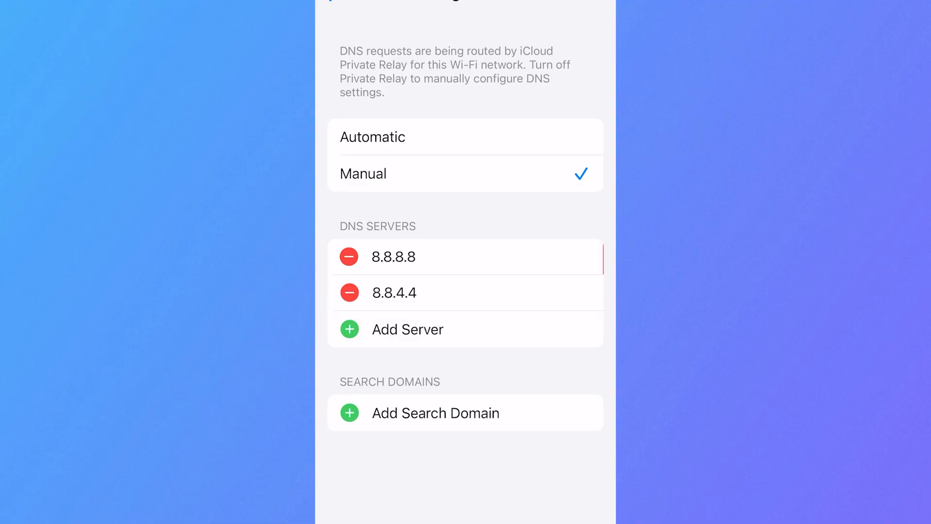
- Delete DNS servers 8.8.8.8 and 8.8.4.4 and add a new server entry
left_click(349, 257)
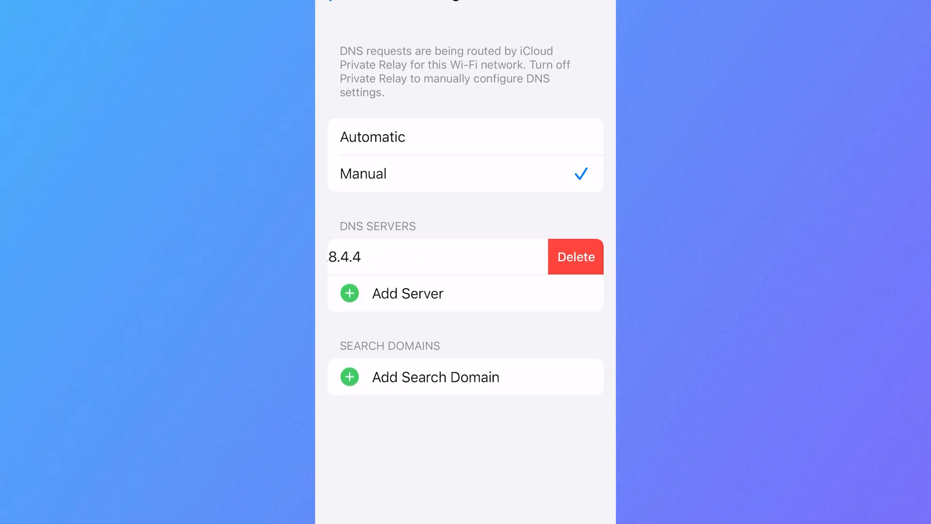
left_click(575, 257)
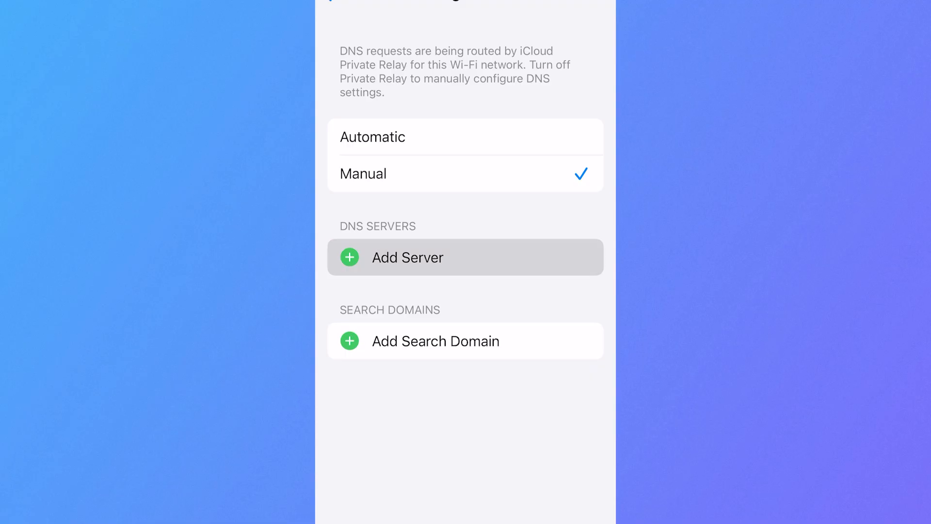
left_click(407, 257)
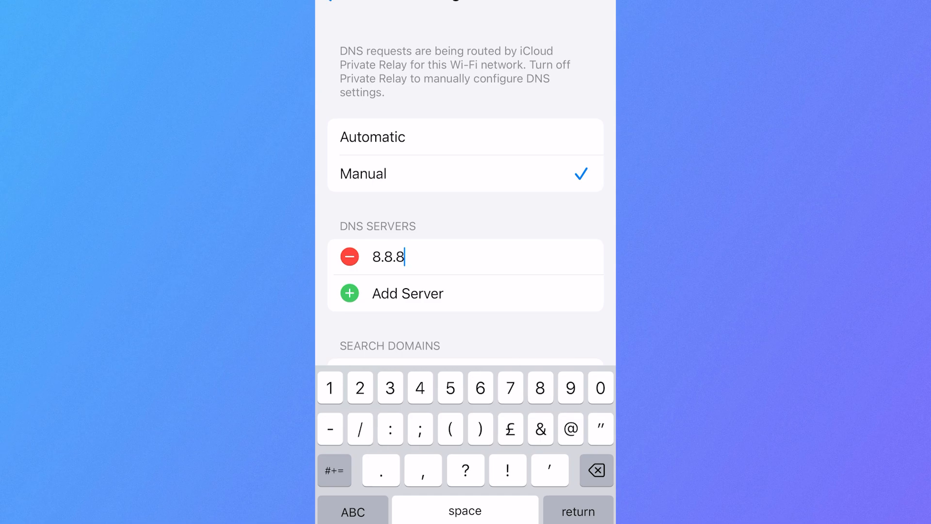
- Finish entering servers 8.8.8.8 and 8.8.4.4, then save the manual DNS list
type(".8")
type("8.8.")
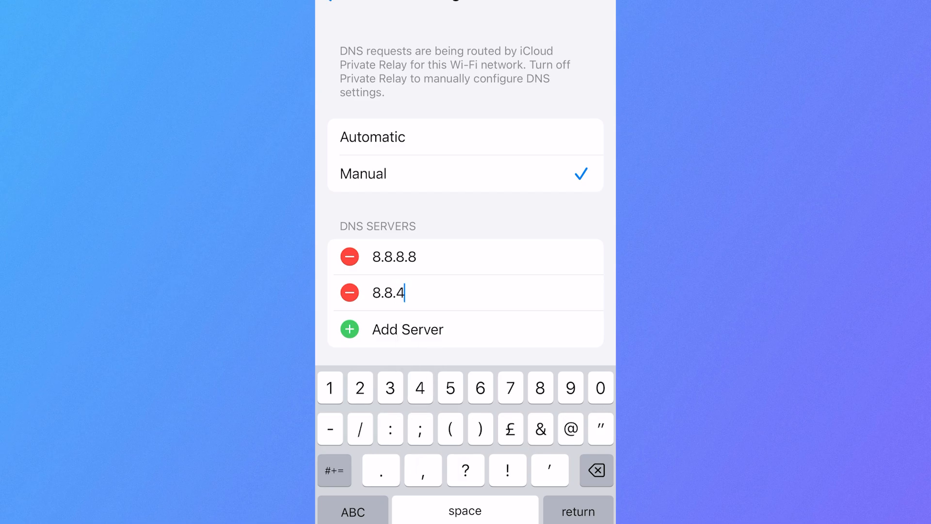
type("4")
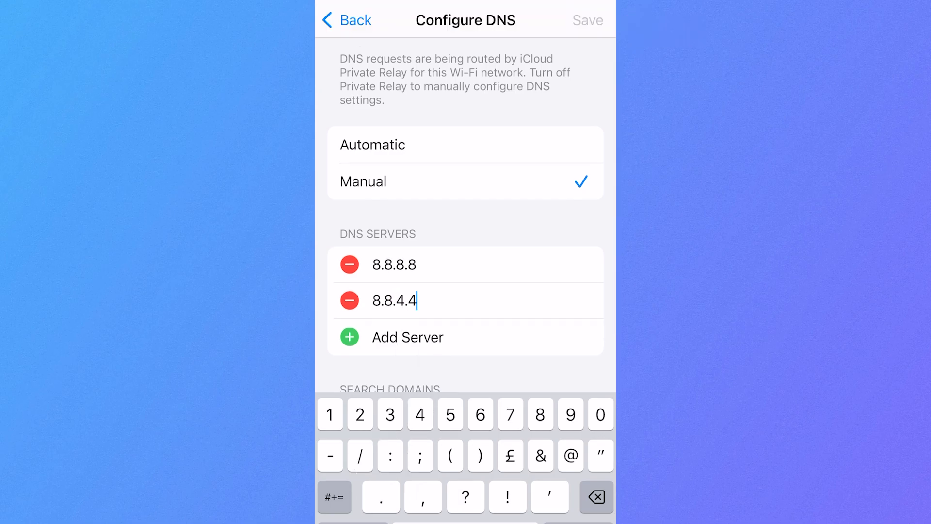
left_click(345, 21)
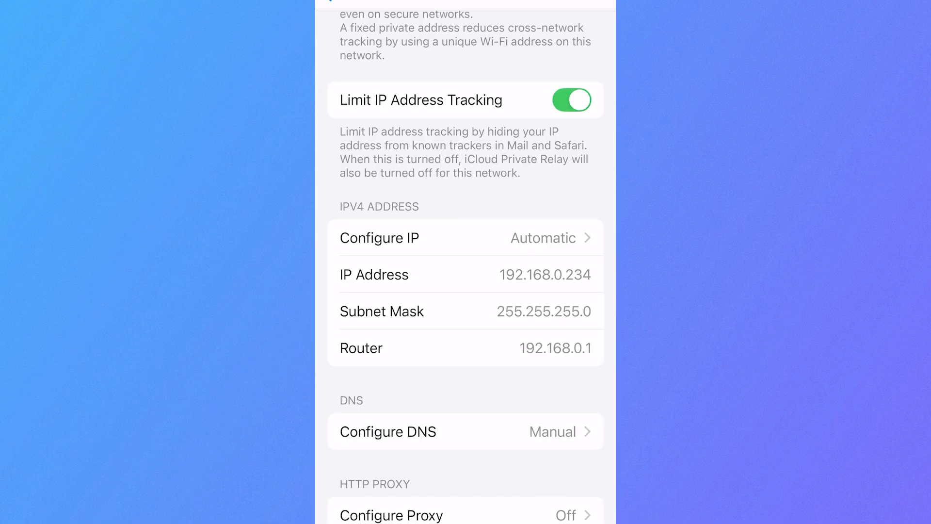